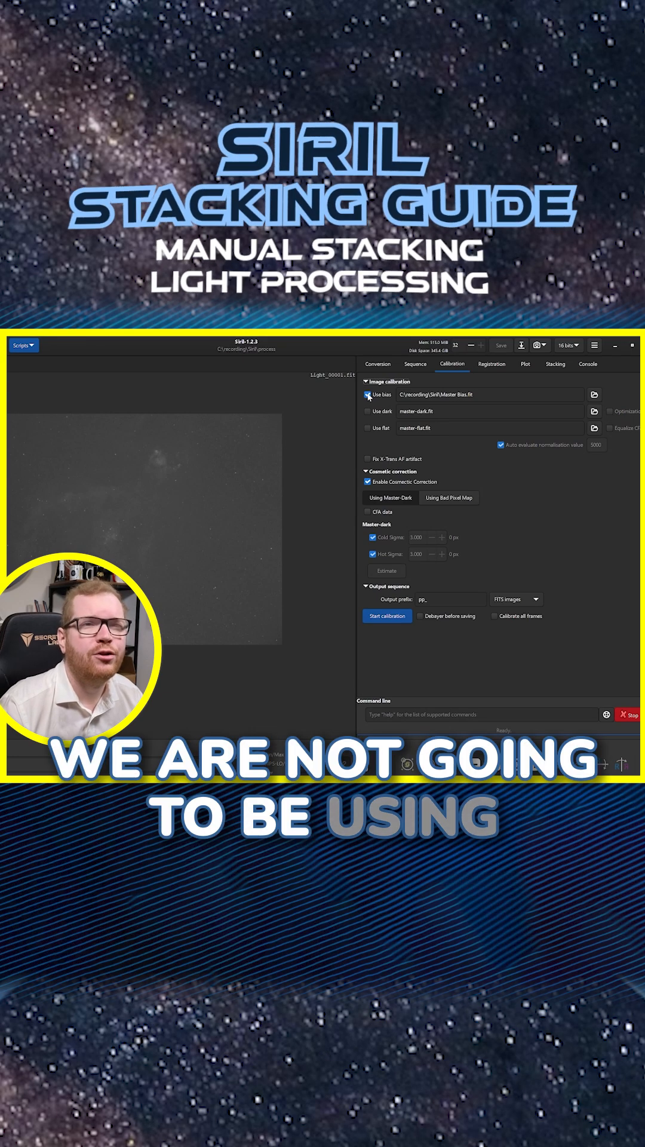
# Disable bias, use Master Dark and Bias.fit as dark and Master Flat.fit as flat.
pyautogui.click(368, 394)
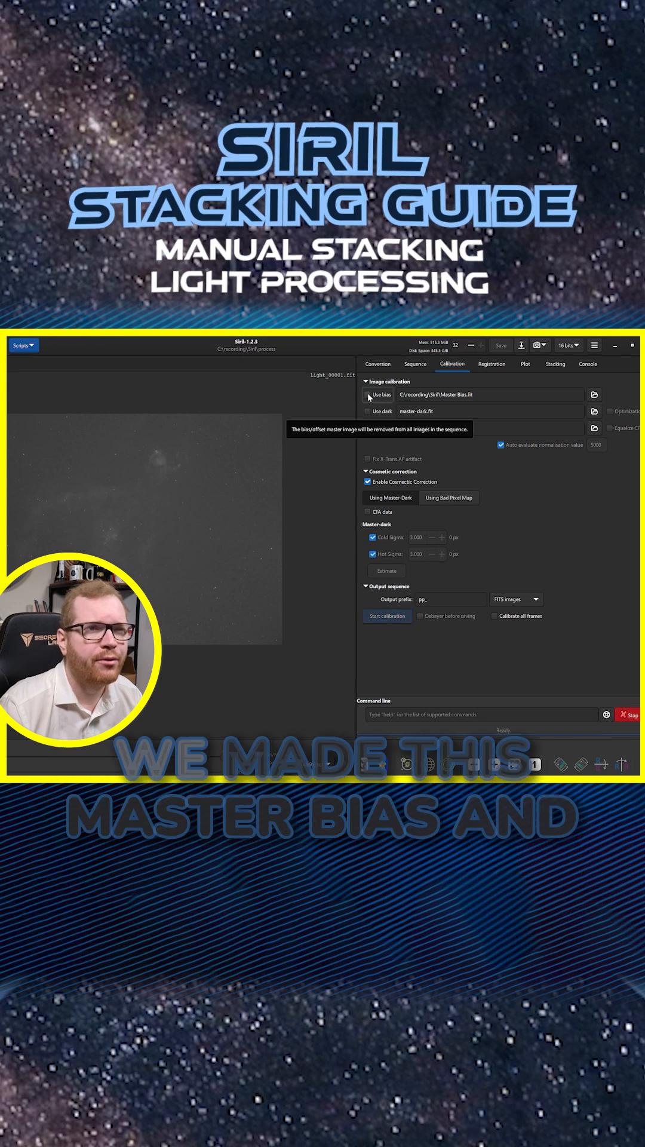
pyautogui.click(595, 395)
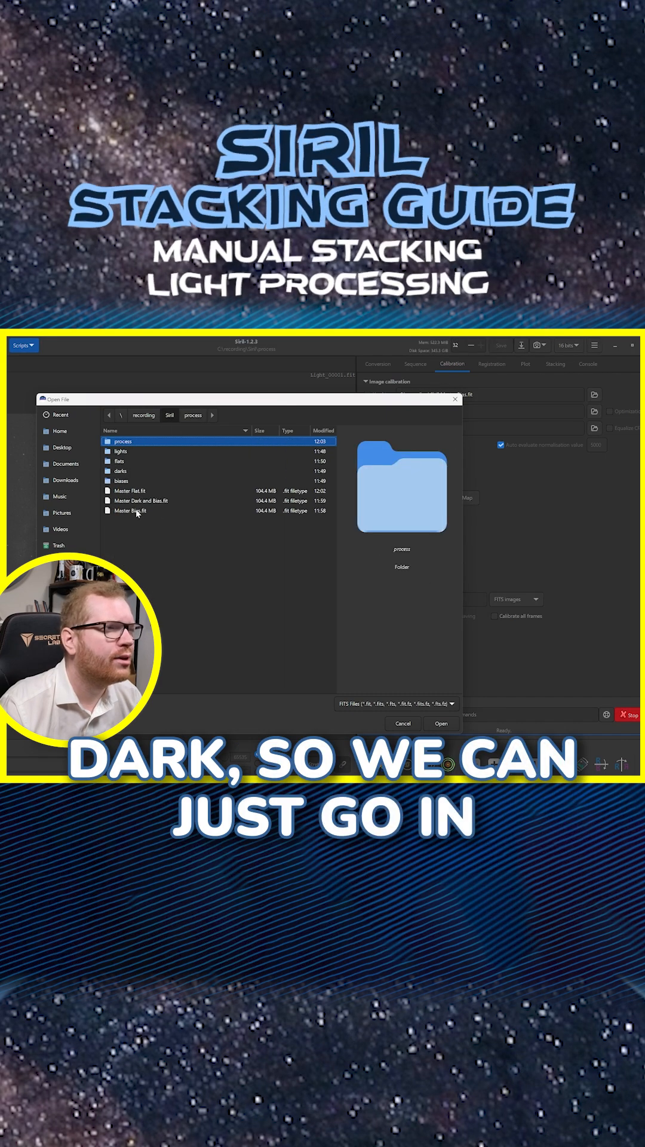
pyautogui.click(441, 724)
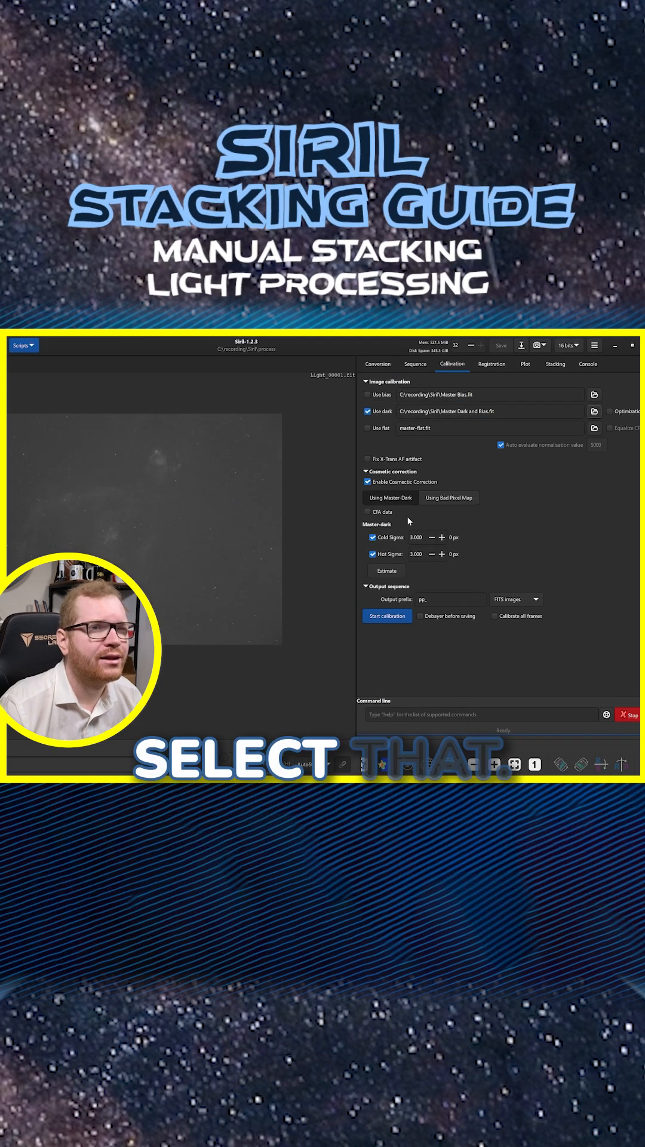
pyautogui.click(595, 428)
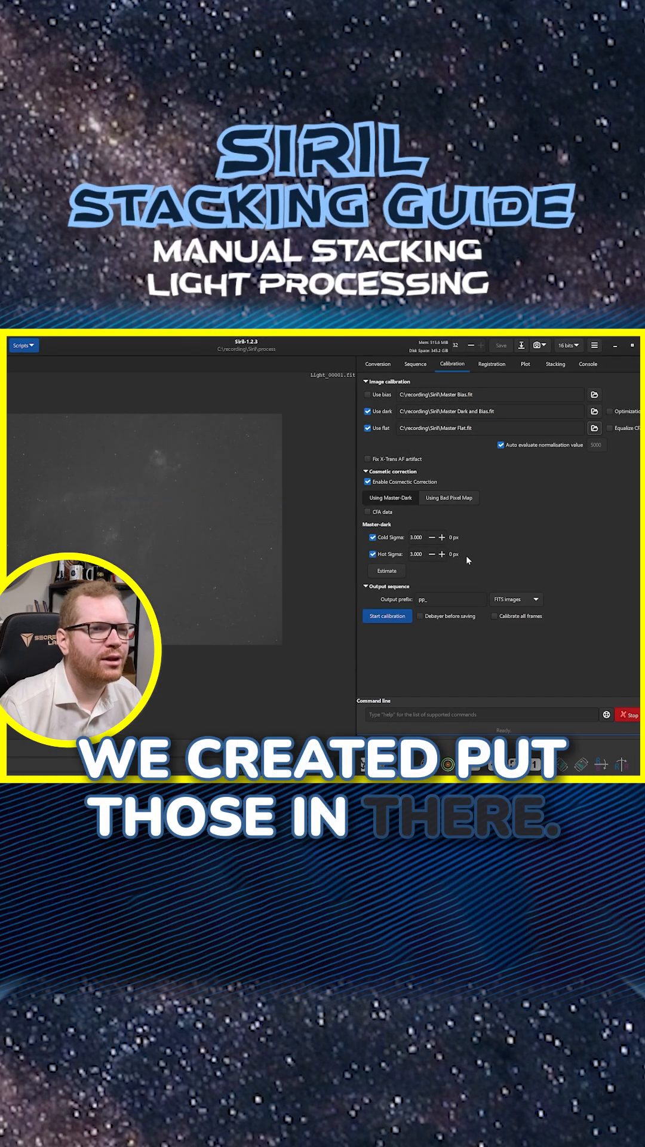
pyautogui.moveTo(387, 616)
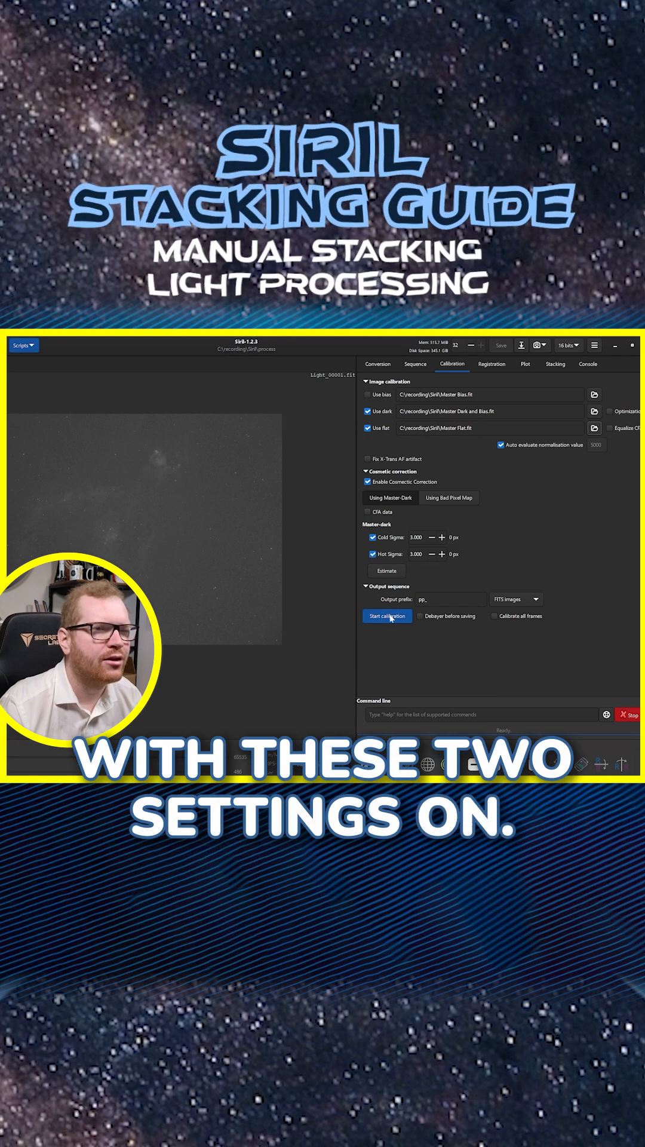
# Start calibrating the light frames with the chosen dark and flat masters.
pyautogui.click(491, 363)
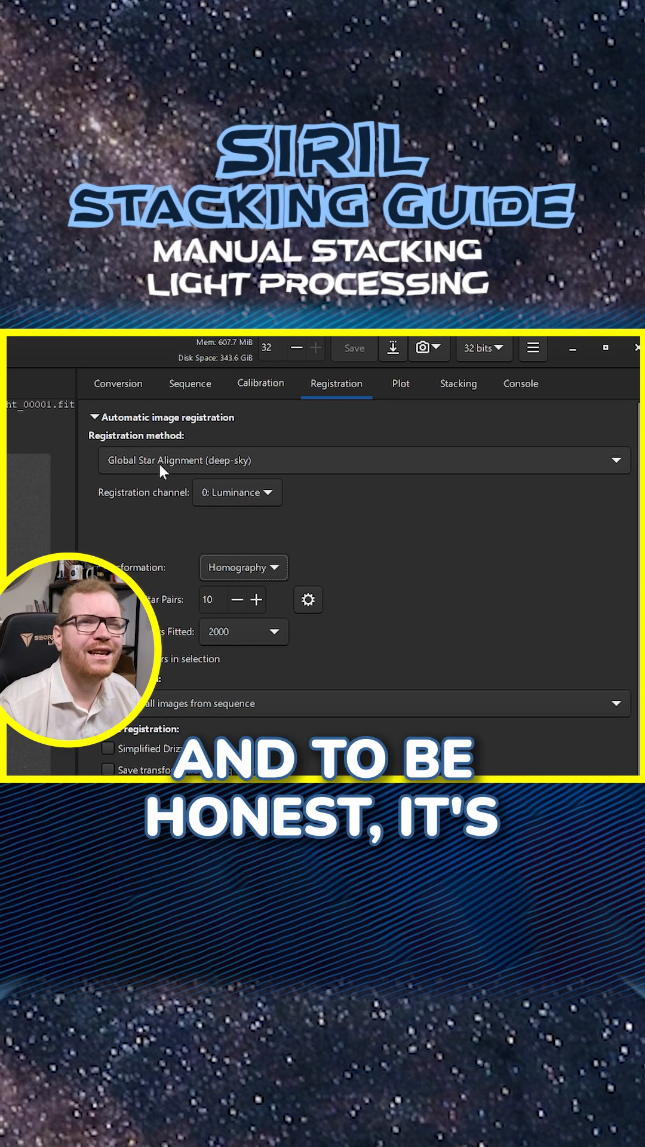
# Register the calibrated sequence with Global Star Alignment, producing the r_pp_Light sequence.
pyautogui.click(362, 460)
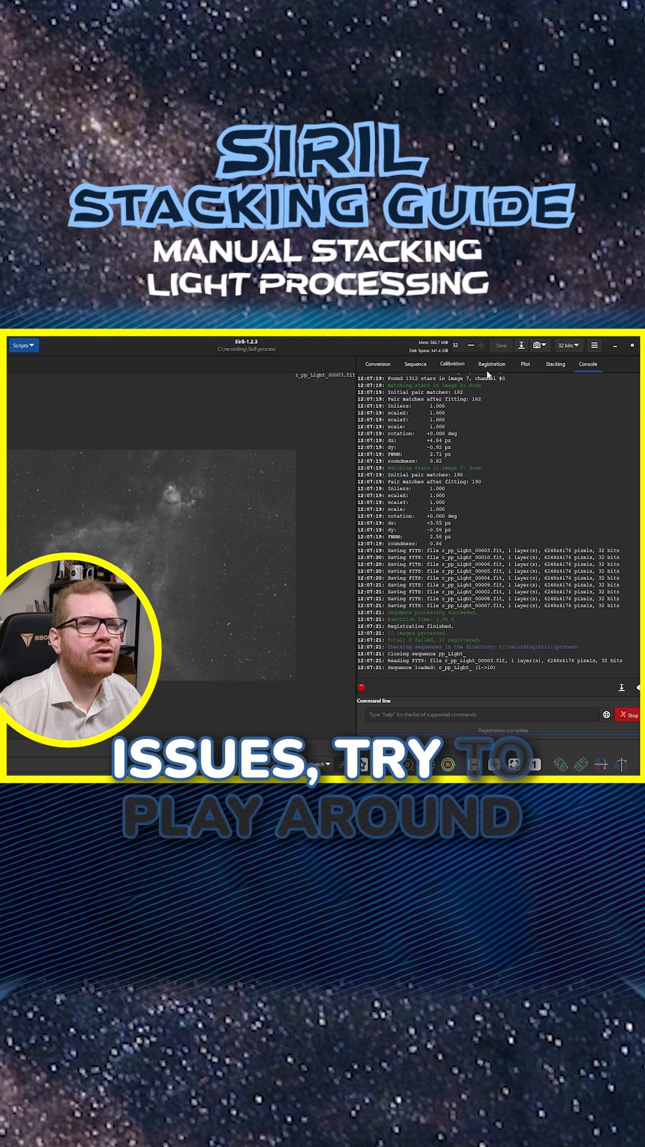
# Return to Registration and list the available registration methods for comparison.
pyautogui.click(492, 363)
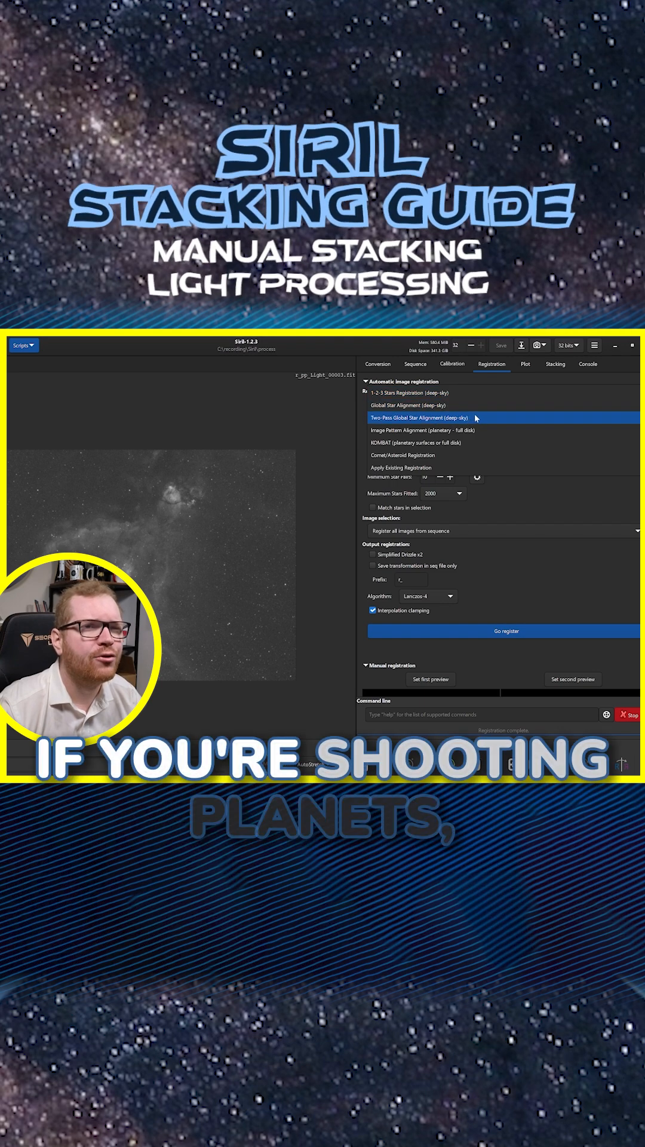
pyautogui.click(439, 429)
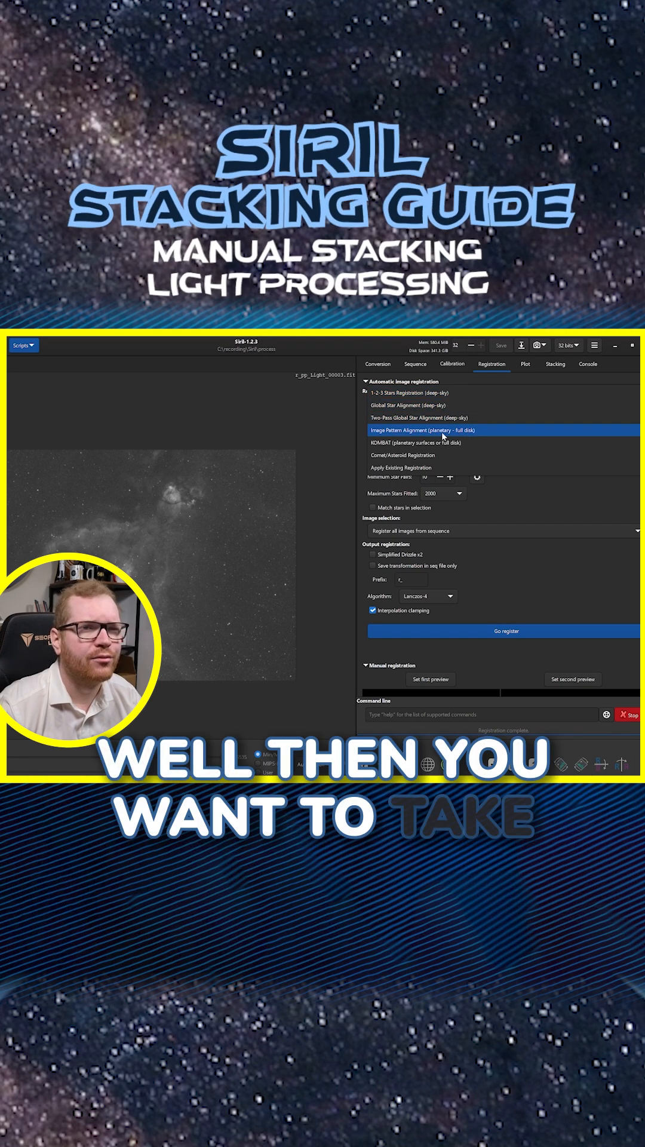